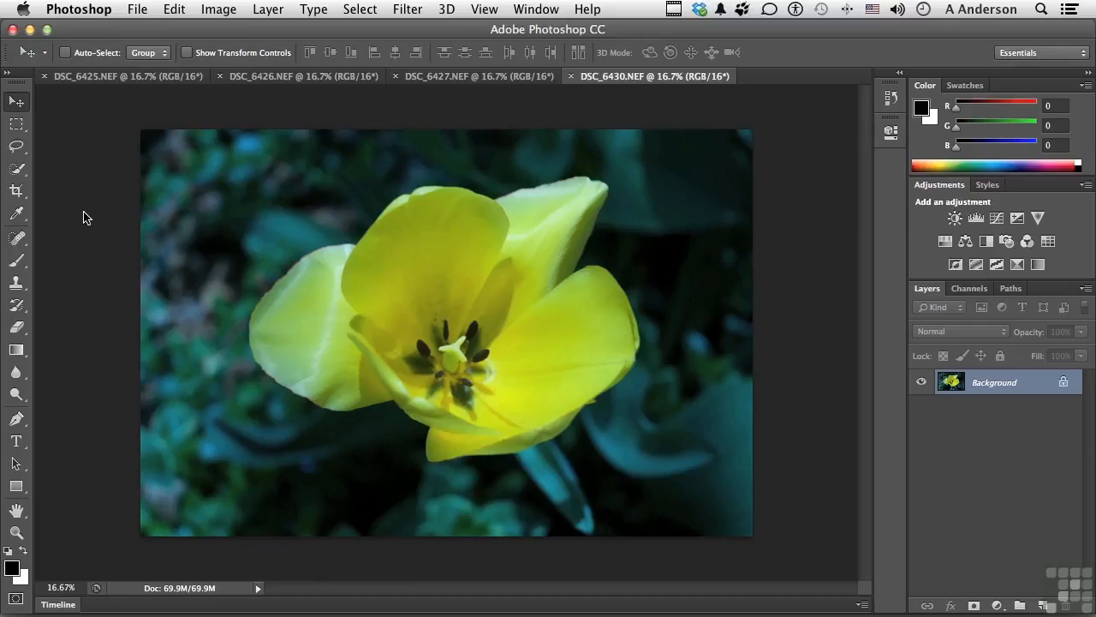
mouse_move(123, 82)
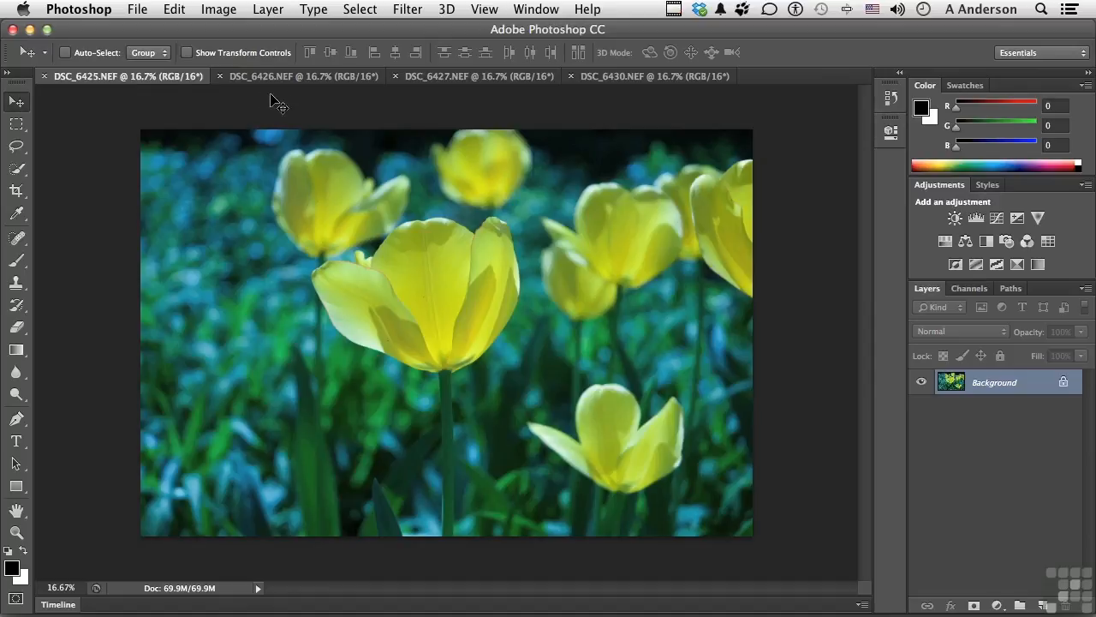
View the DSC_6427 photo, then the DSC_6426 photo.
left_click(471, 76)
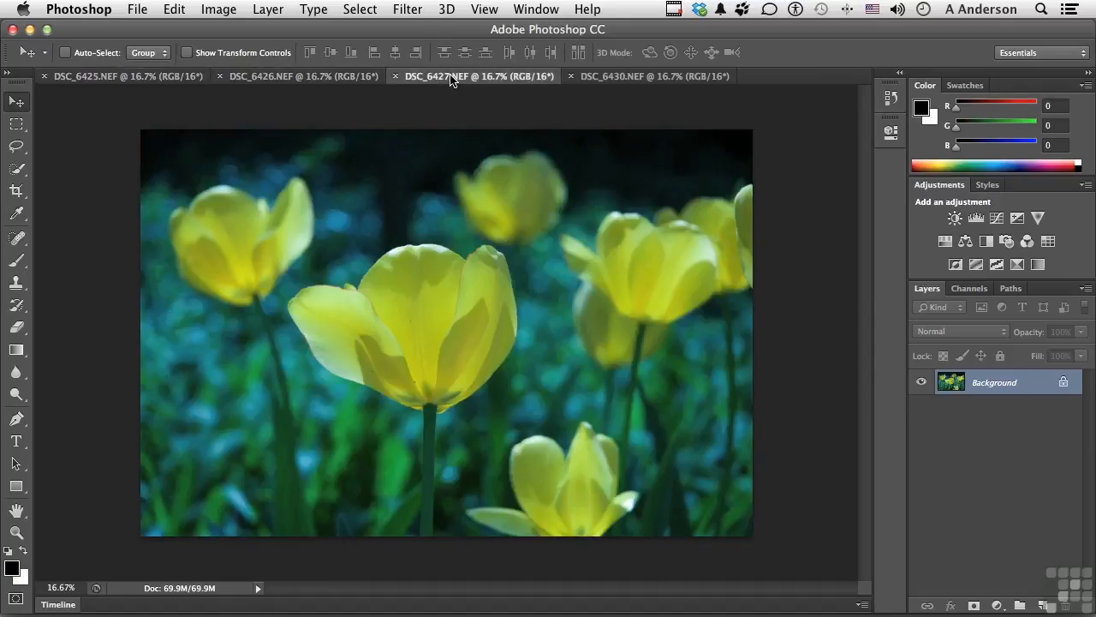
mouse_move(416, 88)
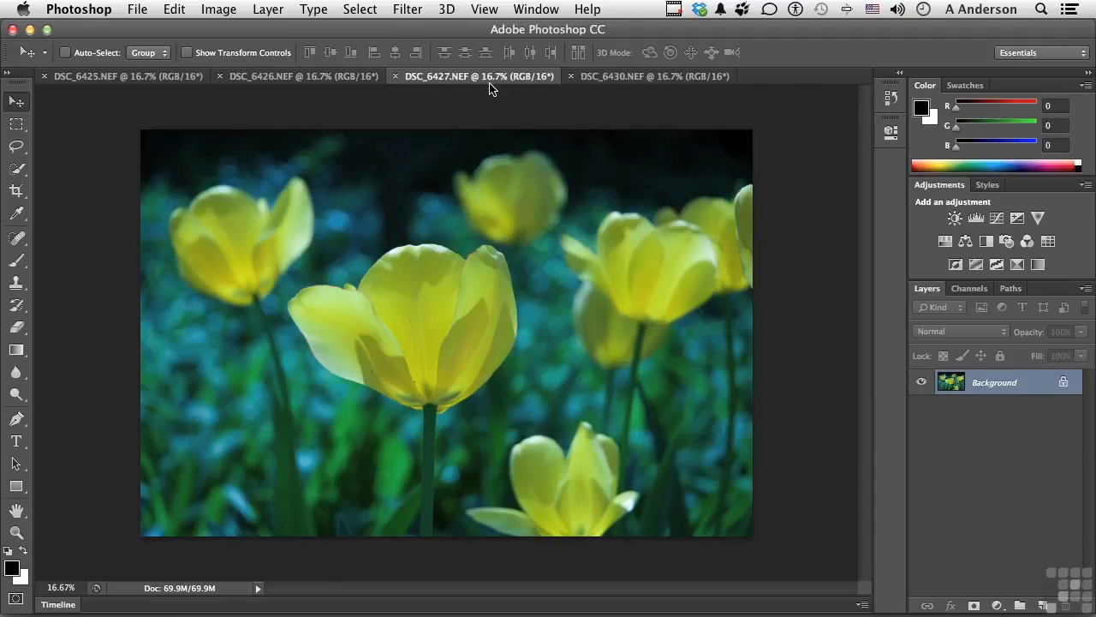
mouse_move(511, 84)
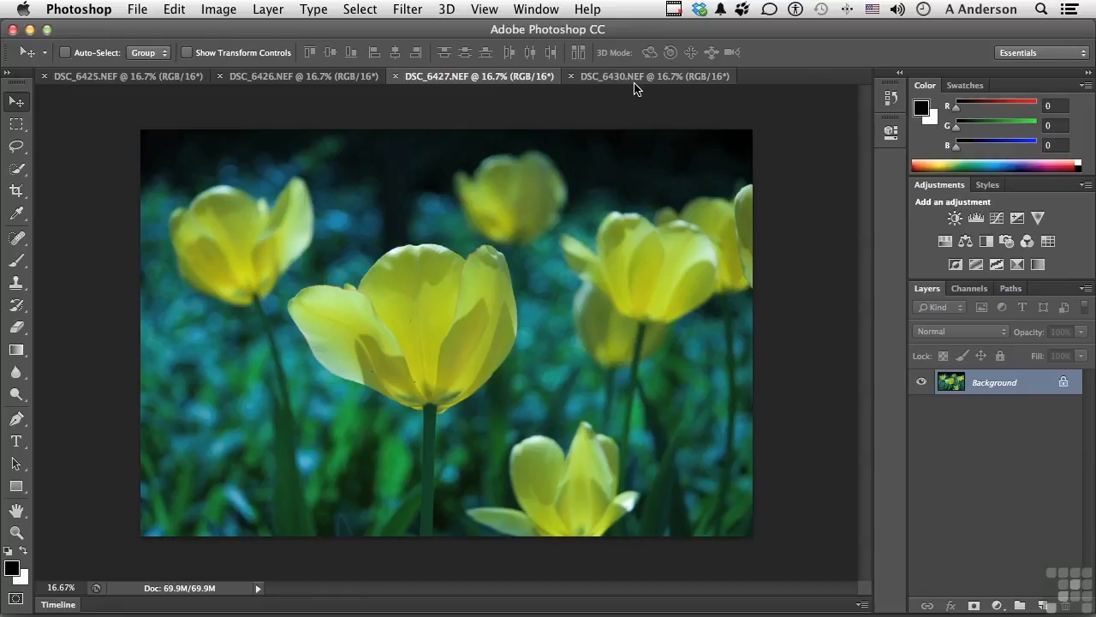
mouse_move(676, 96)
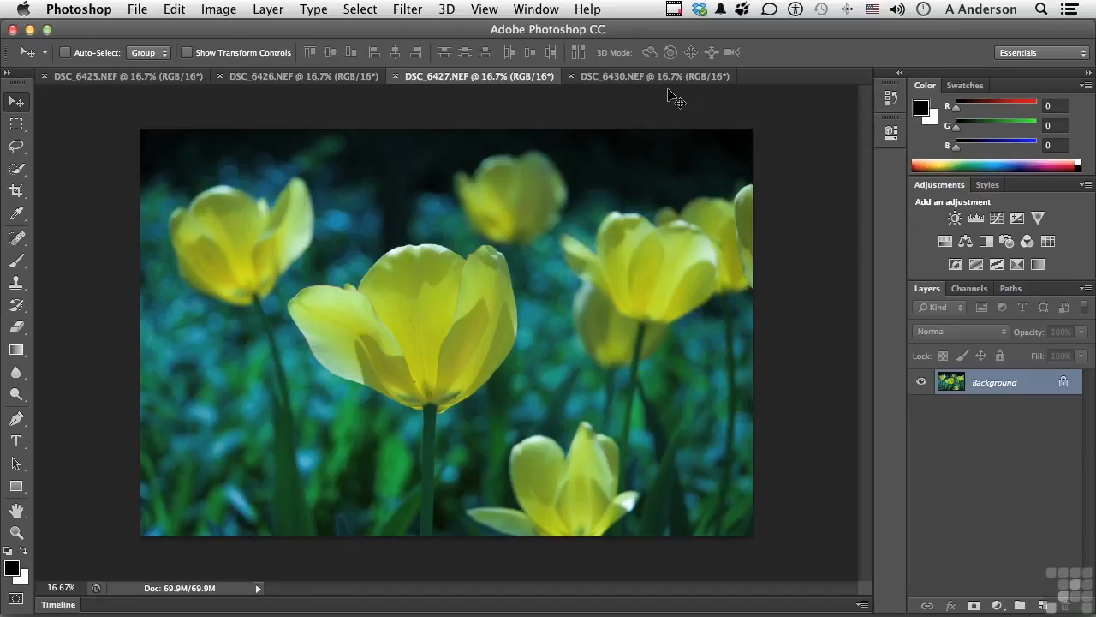
left_click(304, 75)
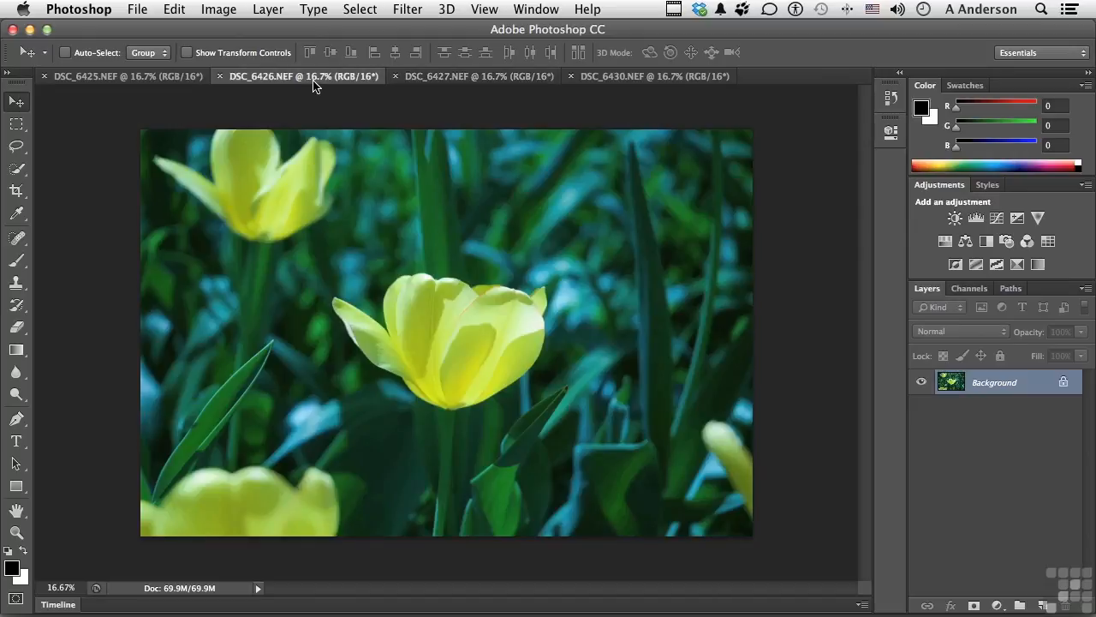
Make DSC_6425 the active photo and bring up the Window menu.
left_click(127, 75)
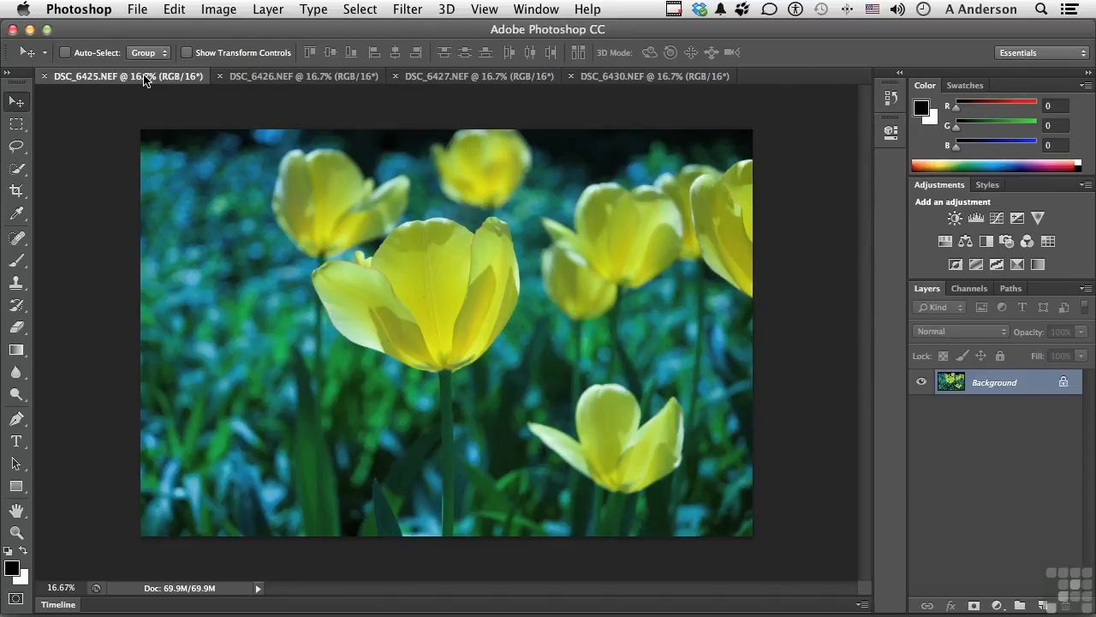
mouse_move(394, 89)
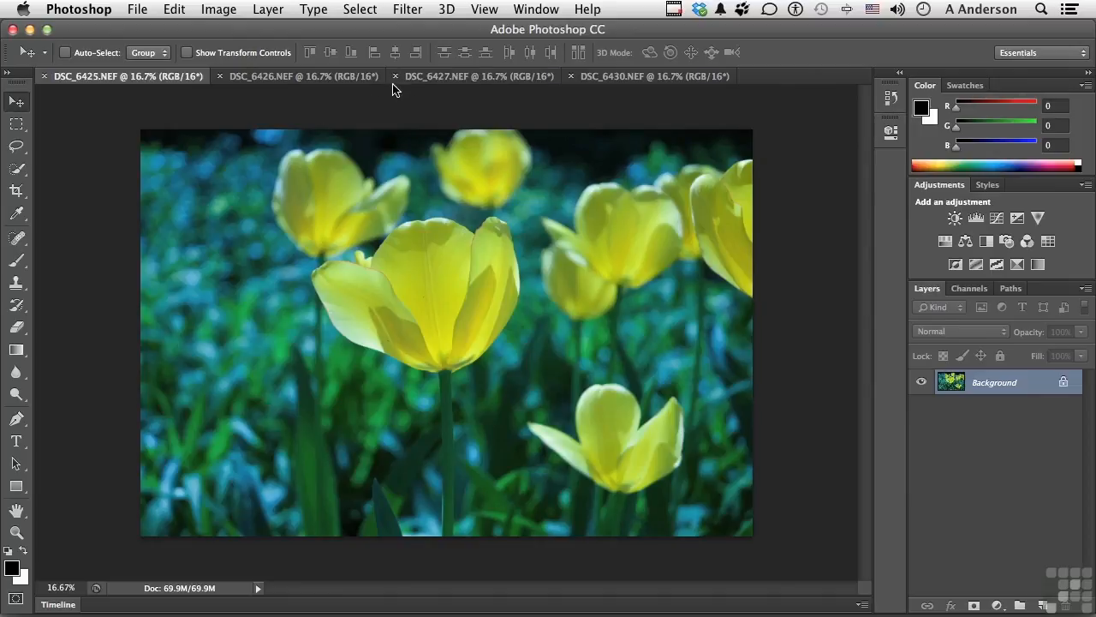
mouse_move(402, 168)
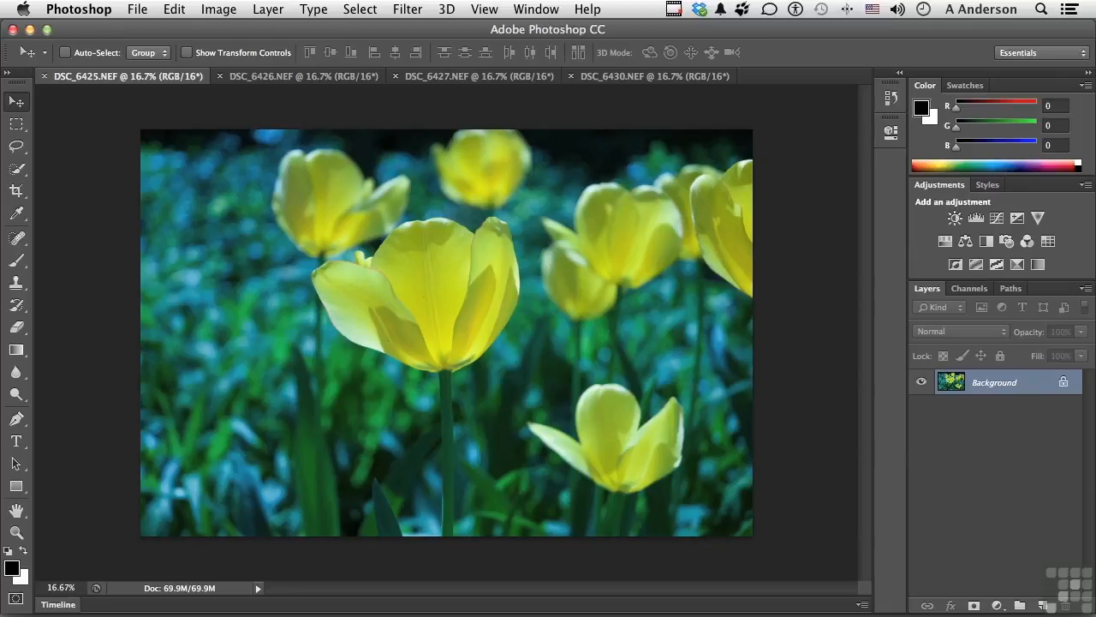
left_click(536, 10)
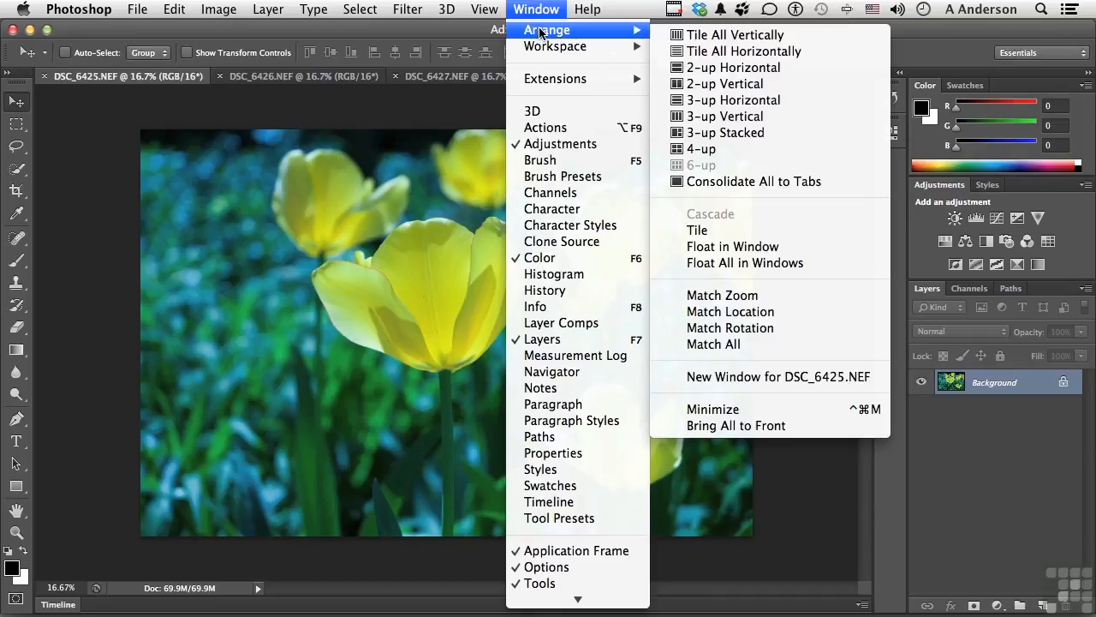
mouse_move(726, 82)
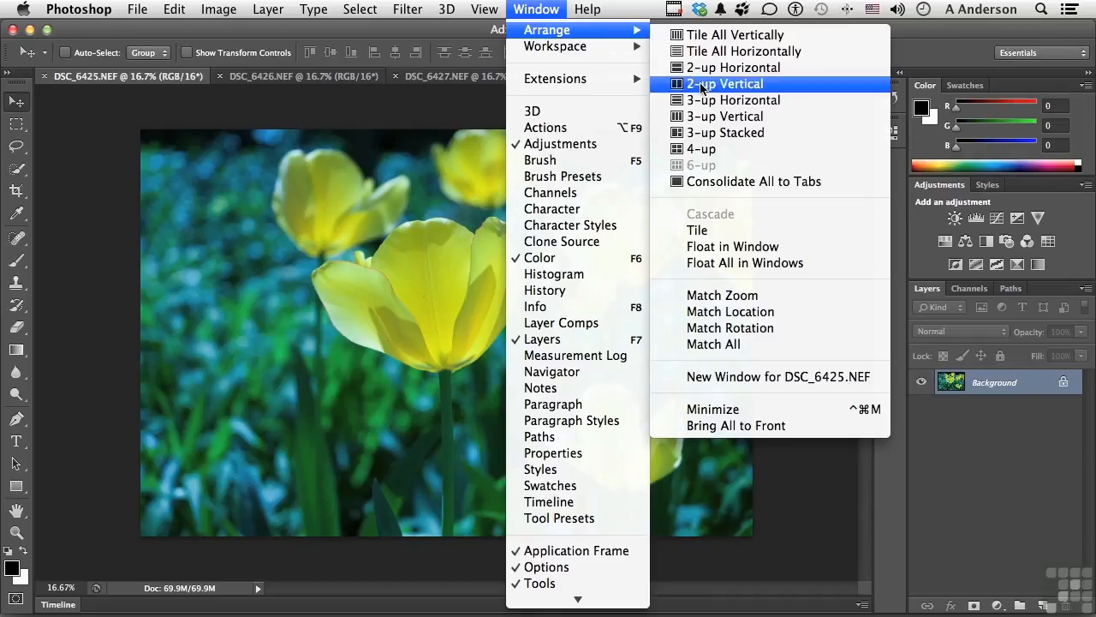
Arrange two photos side by side with DSC_6426 in the left pane next to DSC_6430.
left_click(726, 82)
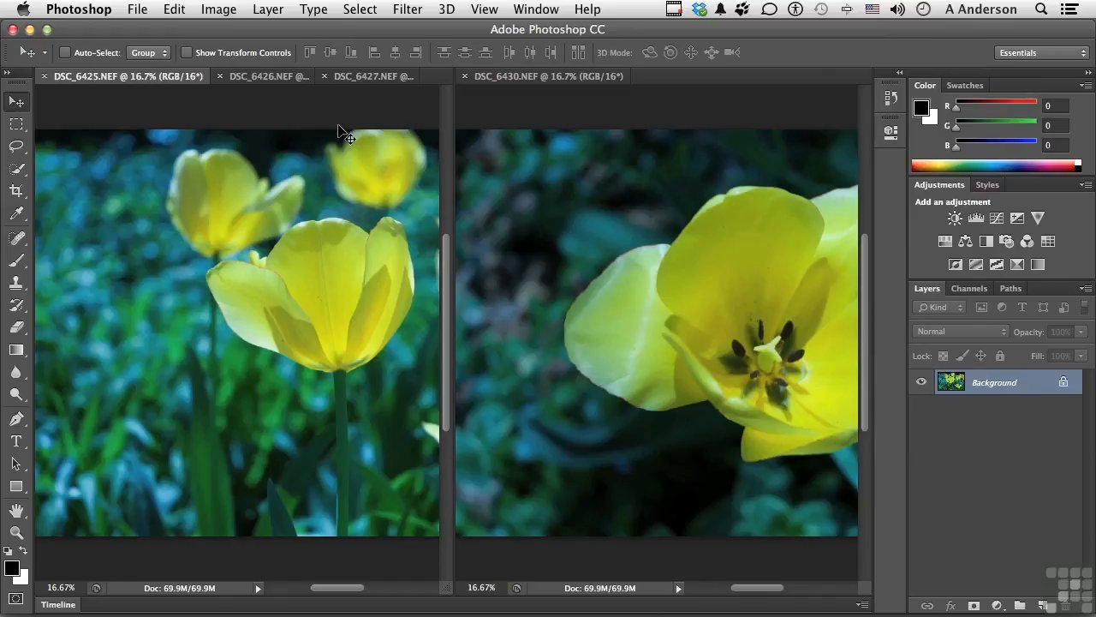
left_click(232, 75)
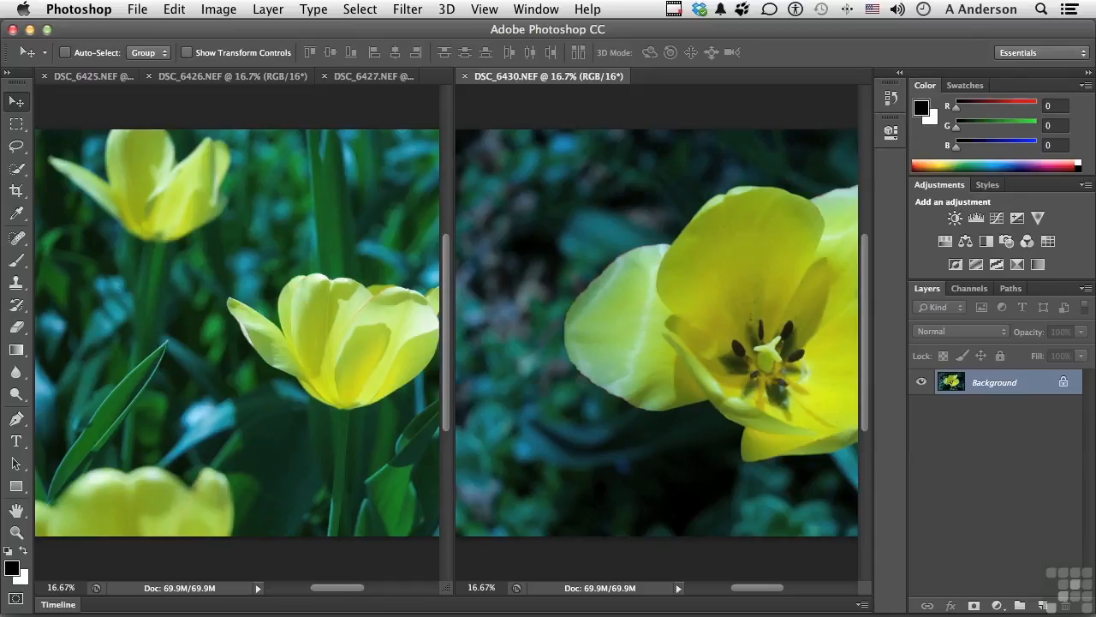
left_click(536, 10)
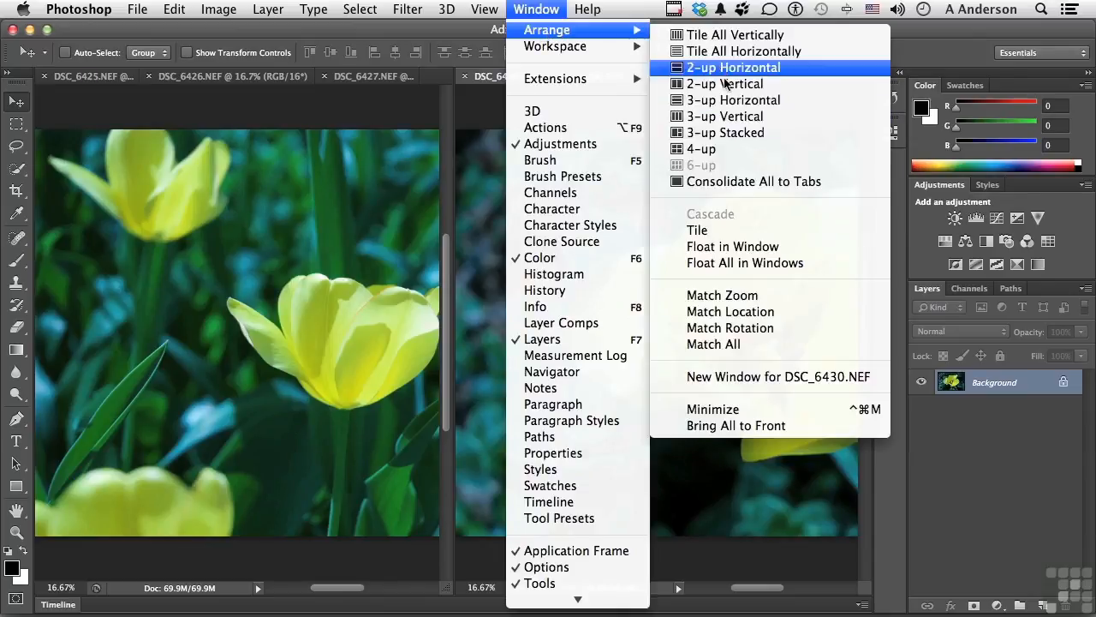
mouse_move(733, 181)
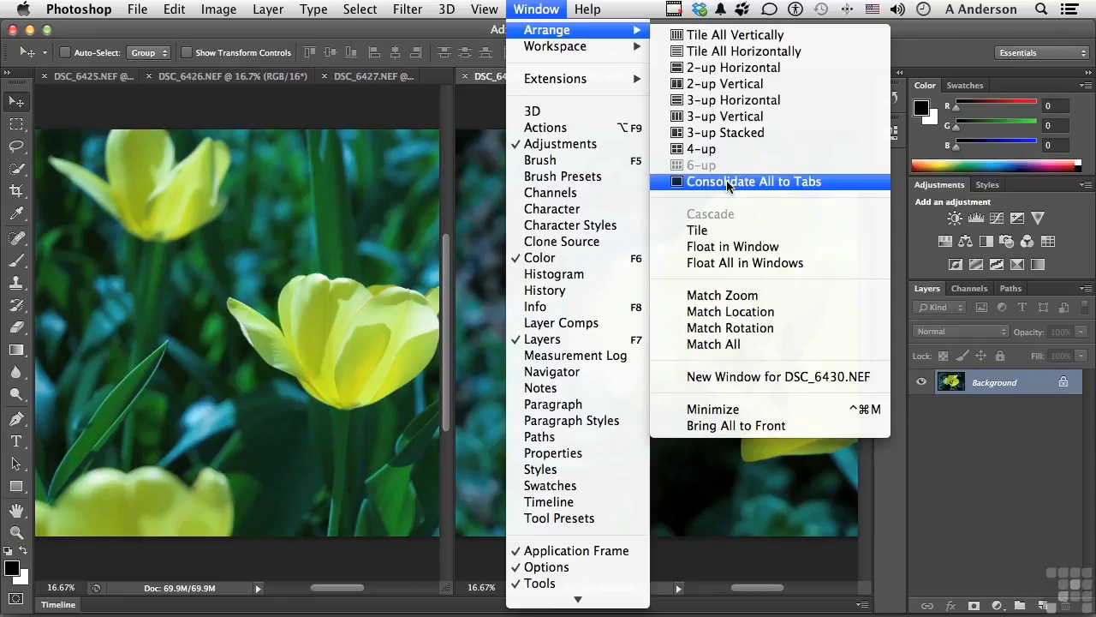
Consolidate all photos to tabs, then float all four in separate windows.
left_click(754, 182)
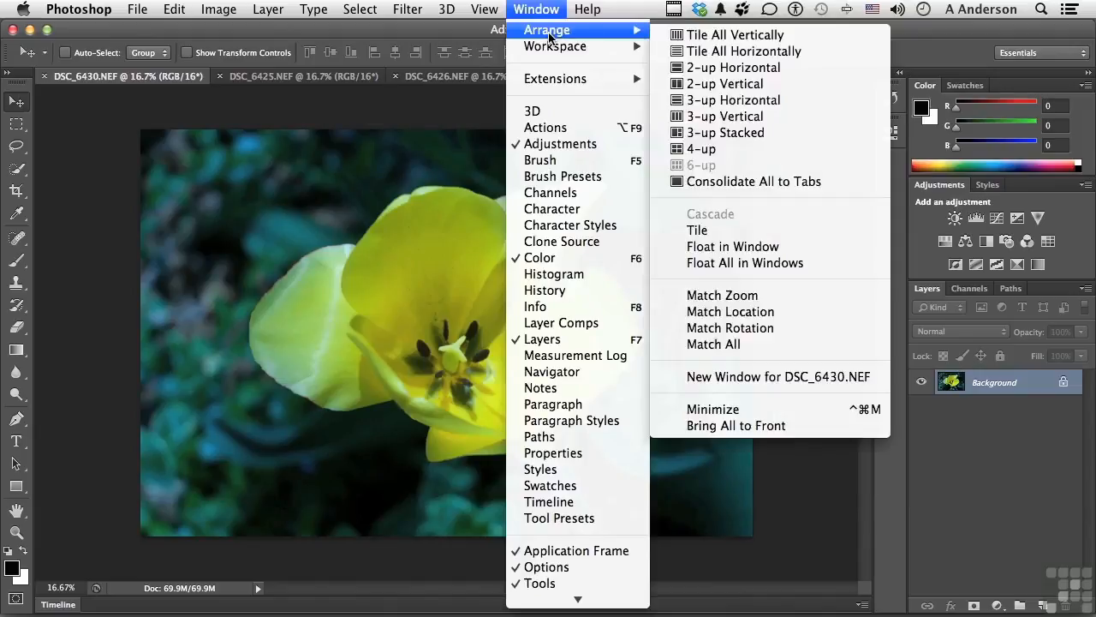
mouse_move(746, 263)
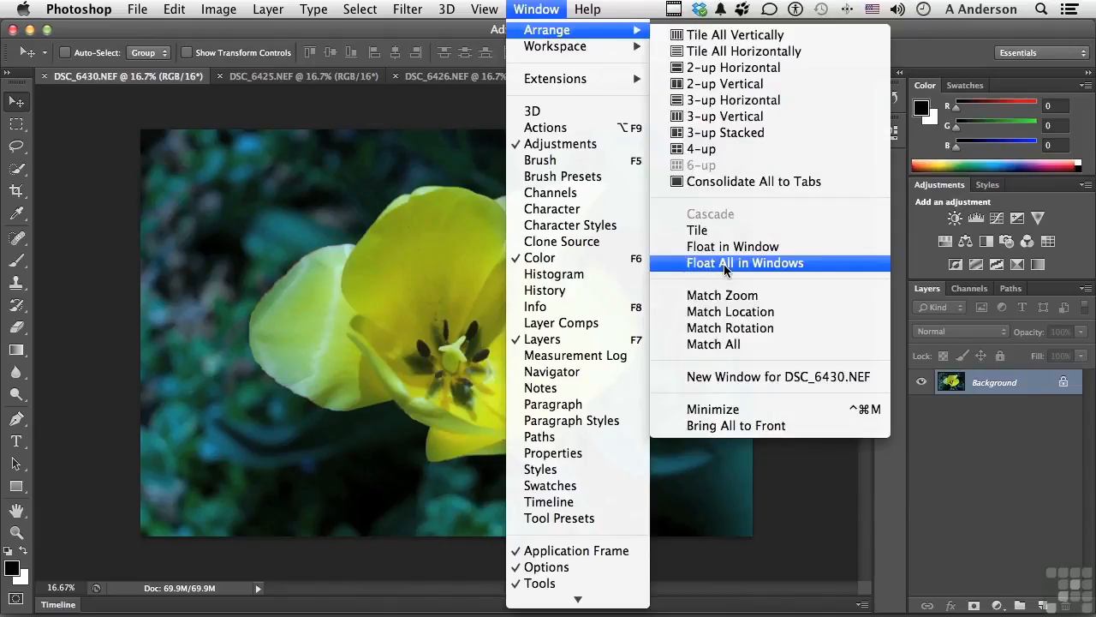
left_click(745, 264)
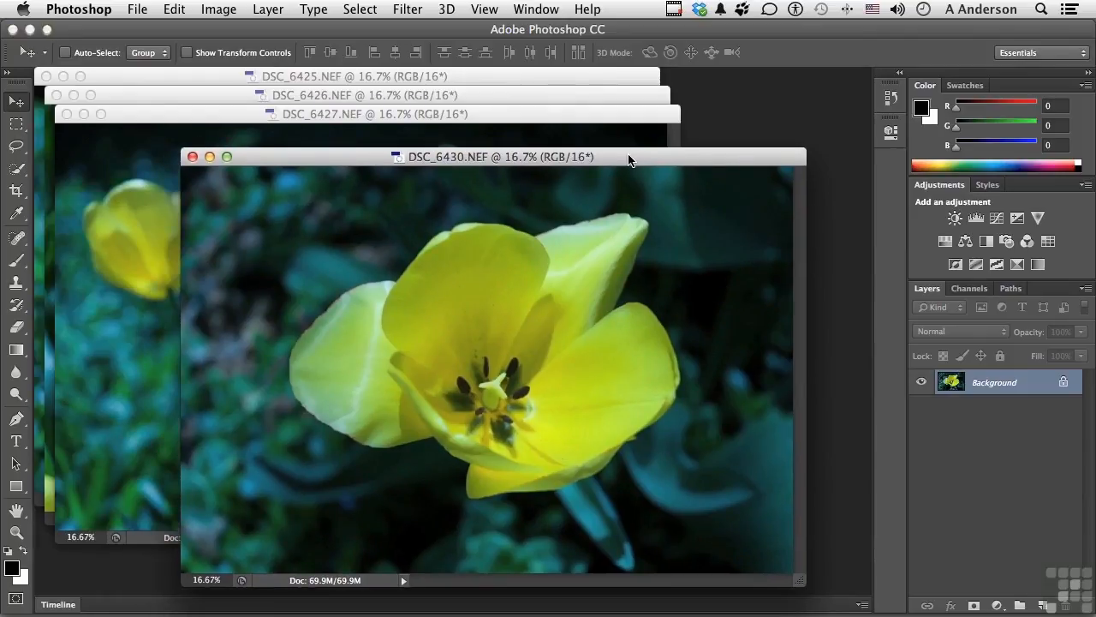
Consolidate the four floating photo windows back into tabs.
left_click(536, 11)
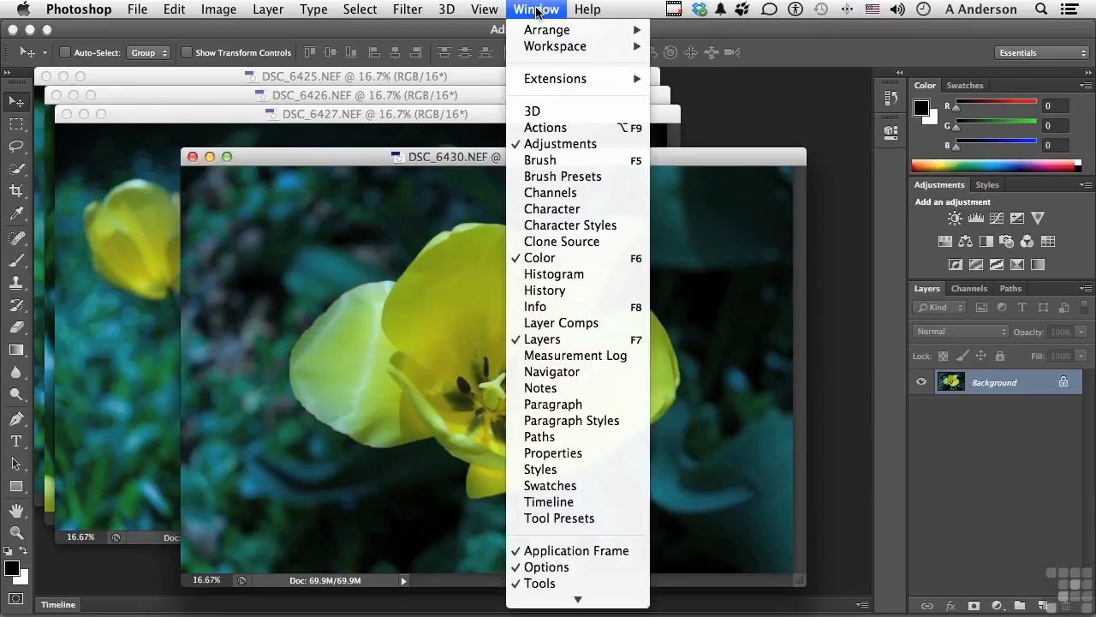
mouse_move(547, 29)
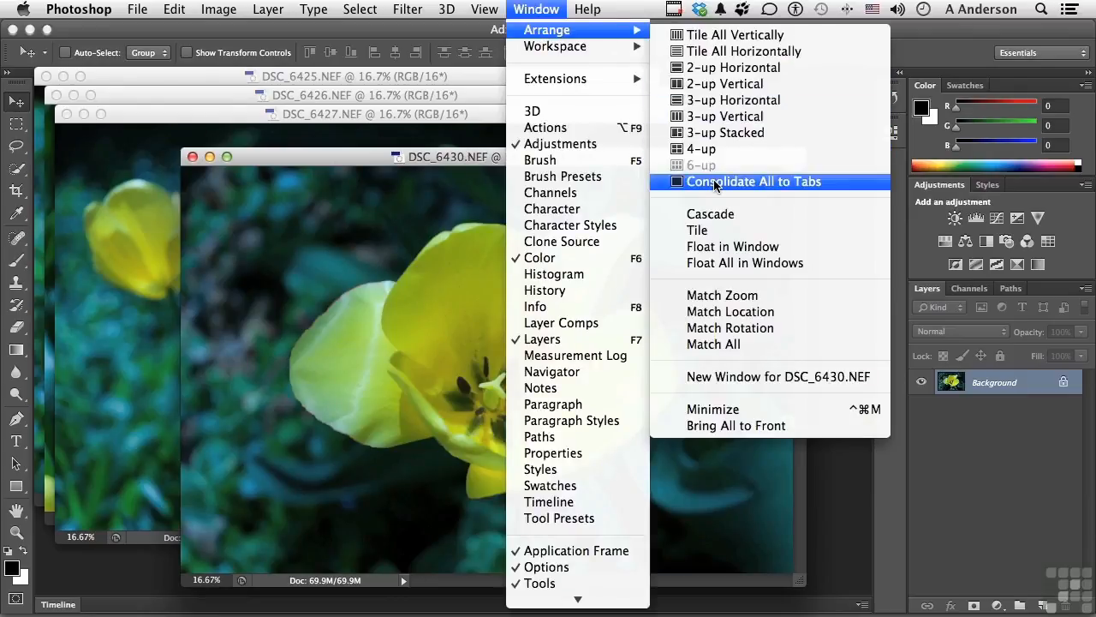
left_click(754, 181)
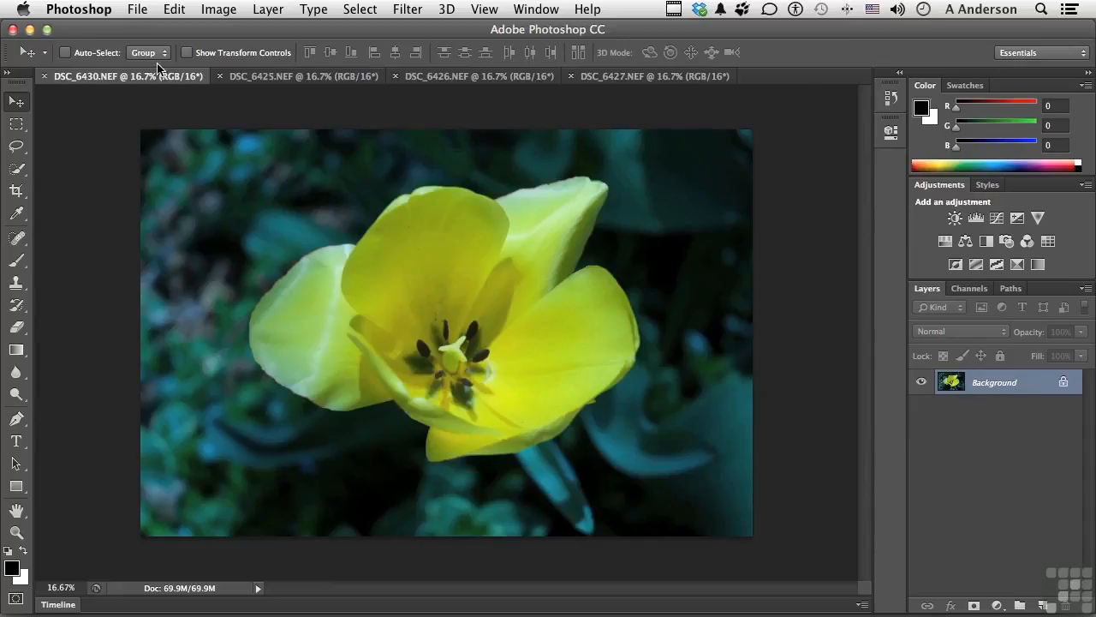
mouse_move(261, 249)
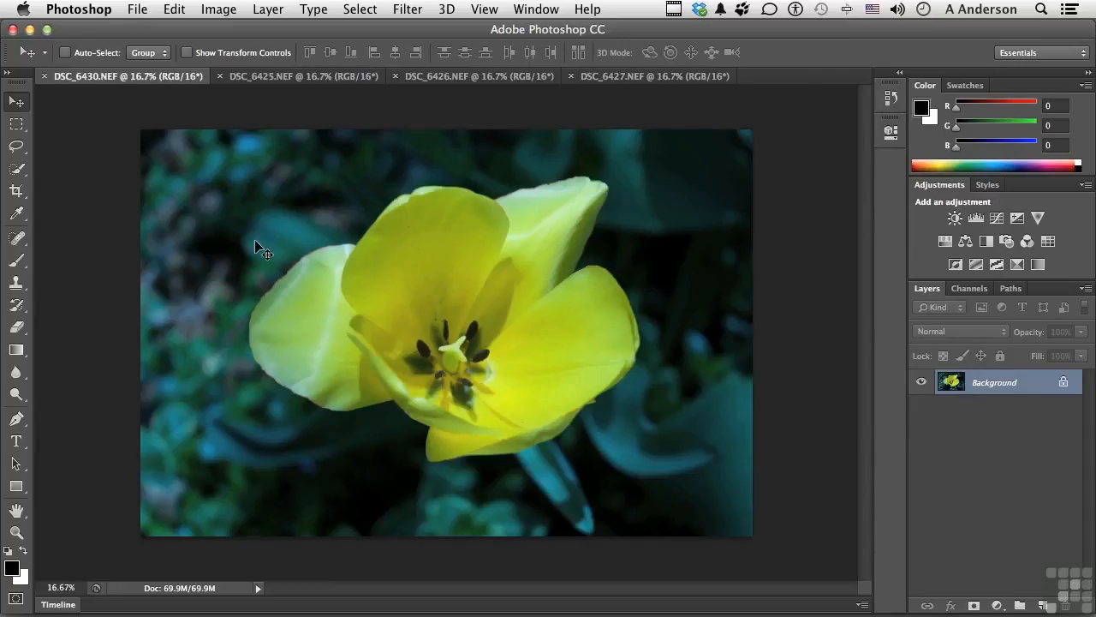
mouse_move(295, 283)
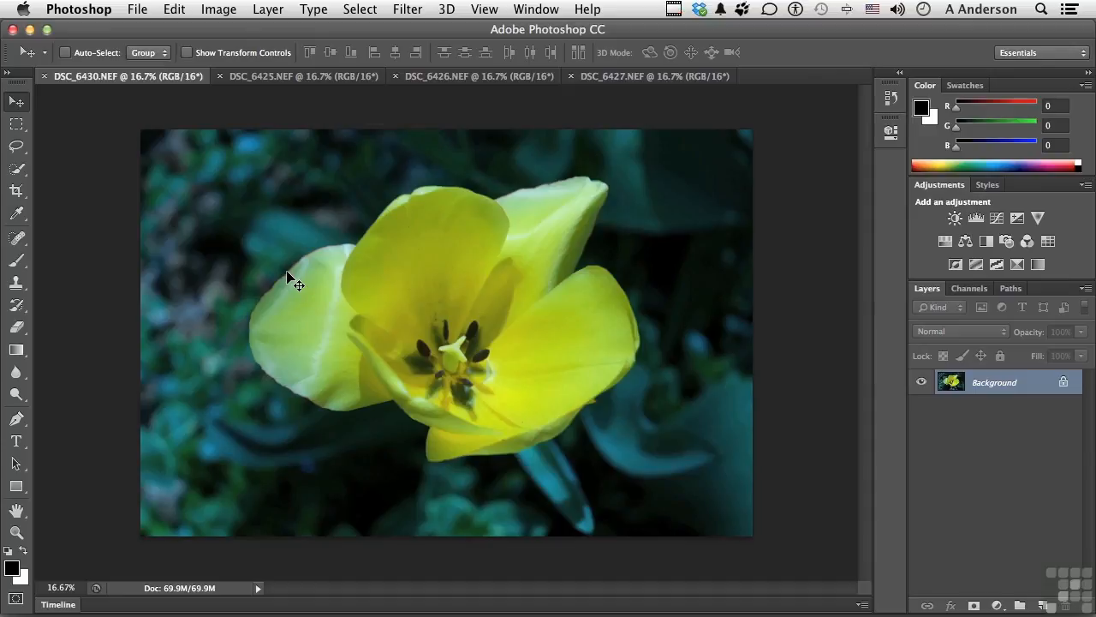
Zoom DSC_6430 out to 12.5%, check DSC_6427 still at 16.7%, and return to DSC_6430.
left_click(483, 10)
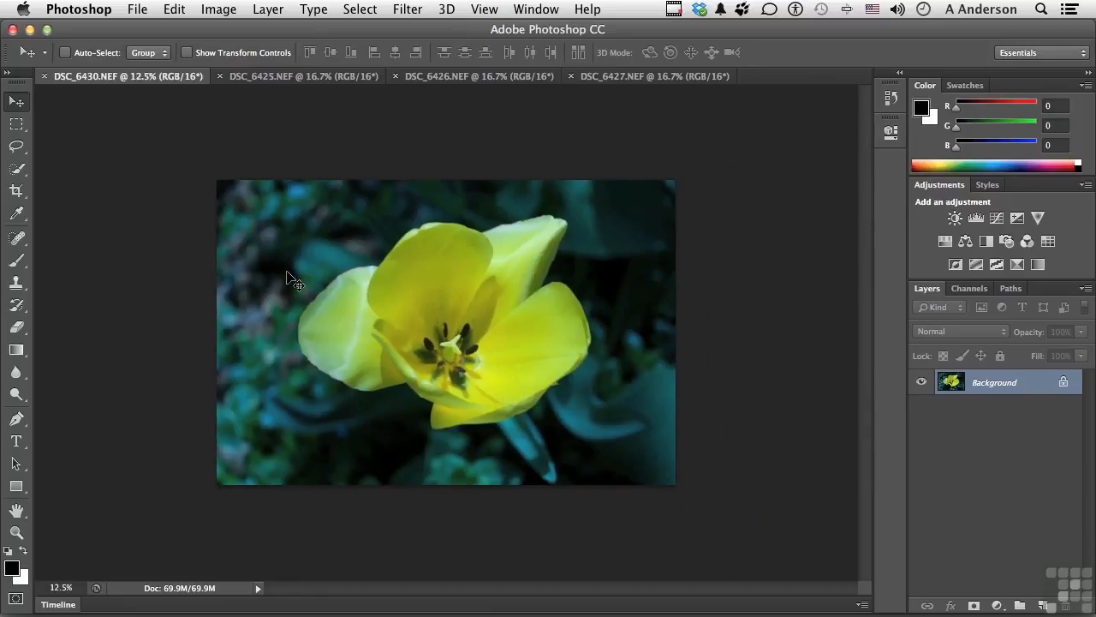
mouse_move(315, 96)
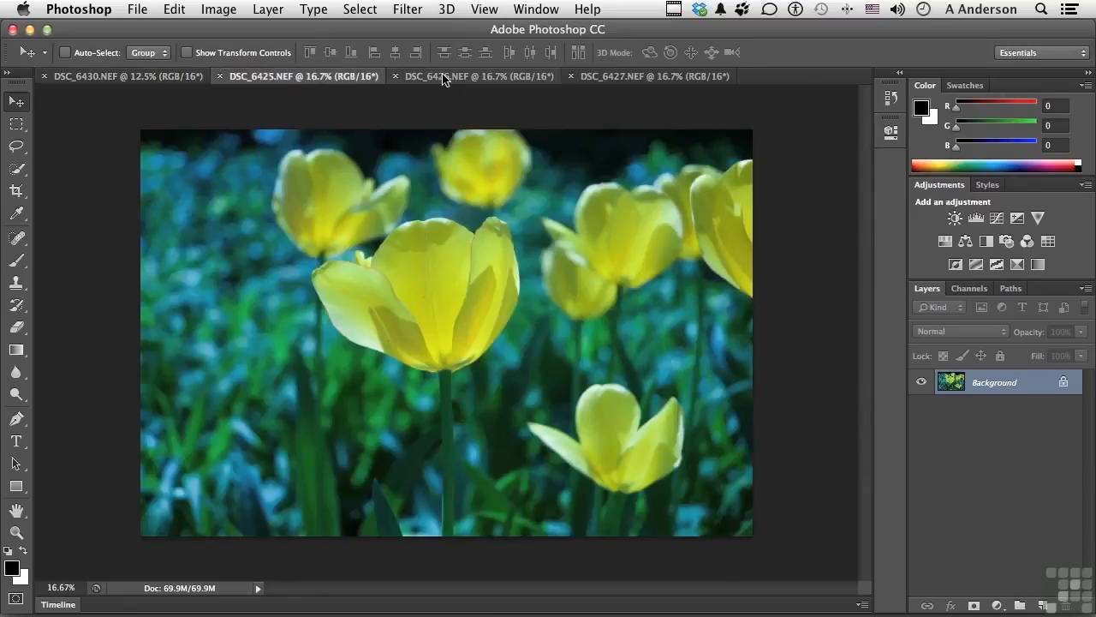
left_click(654, 75)
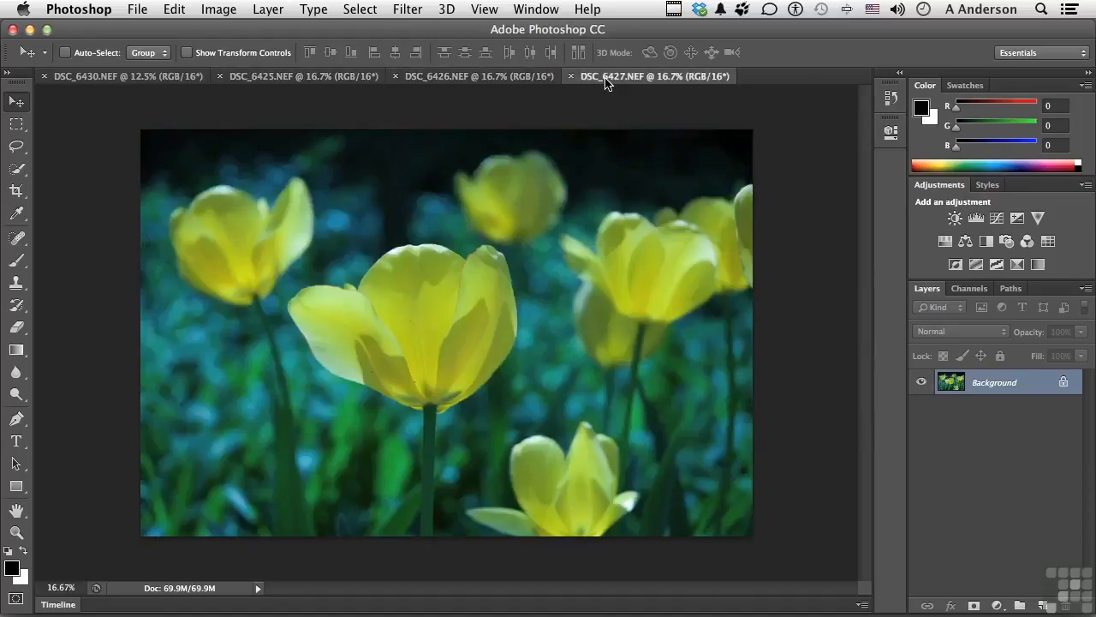
left_click(128, 75)
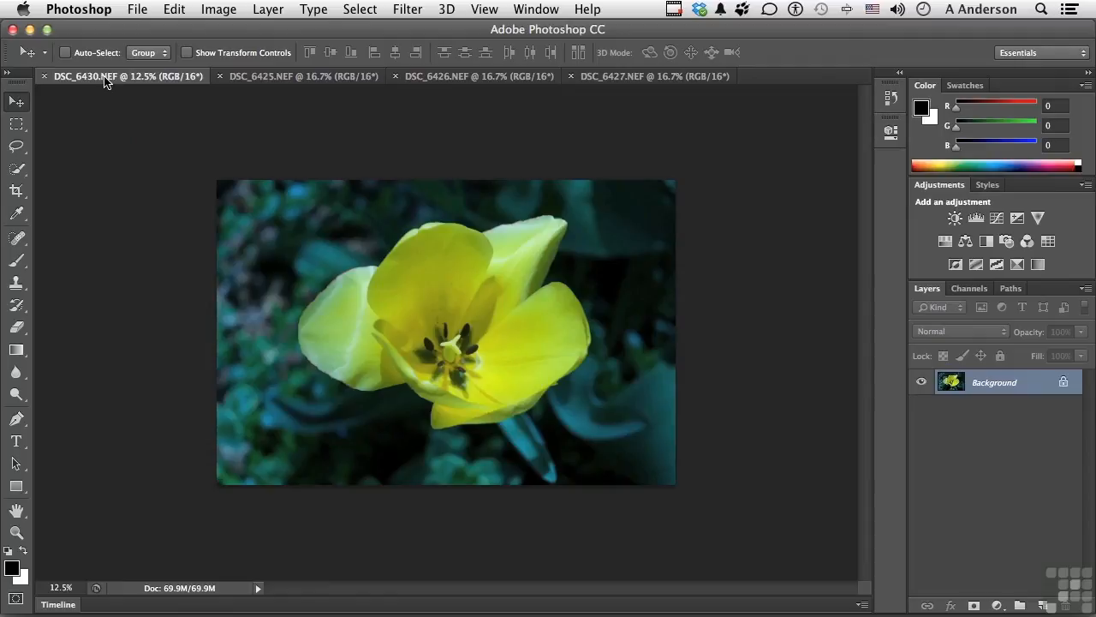
mouse_move(123, 82)
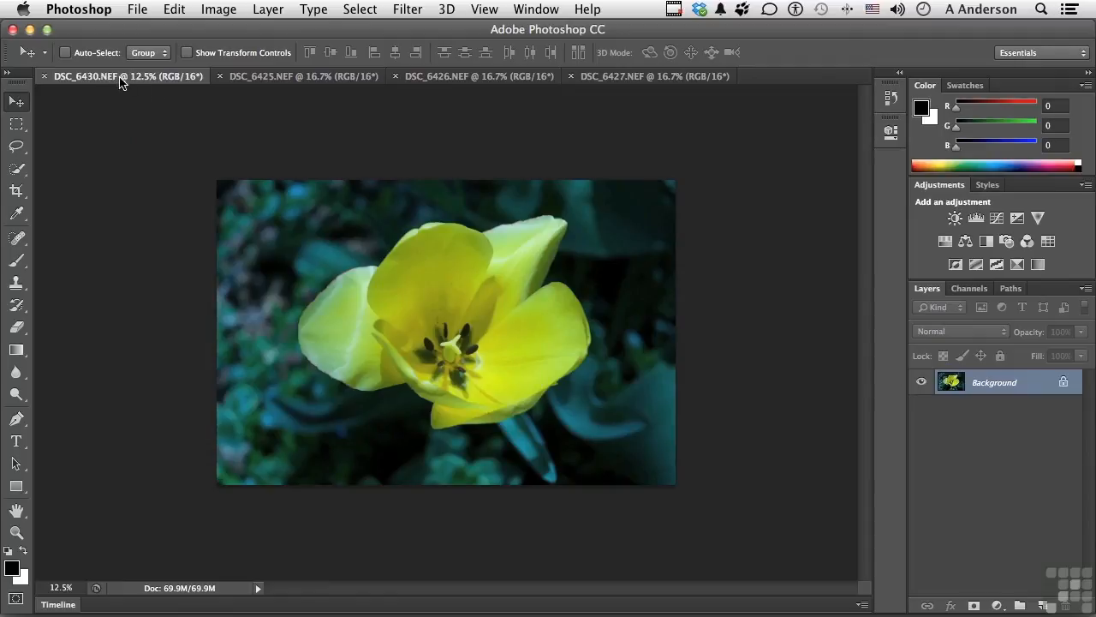
mouse_move(141, 82)
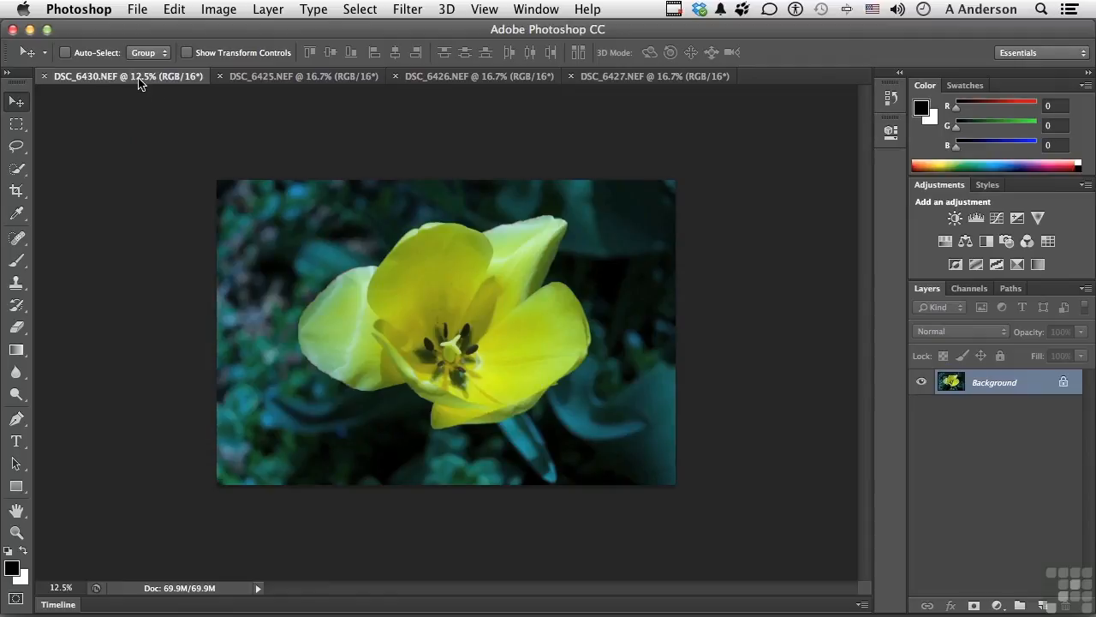
left_click(536, 10)
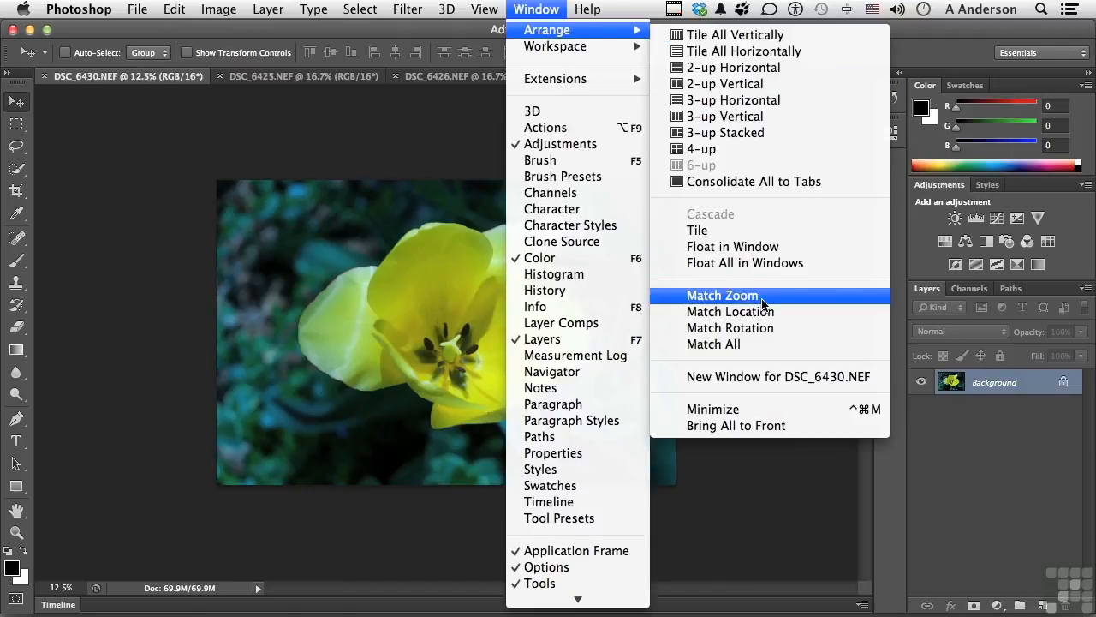
mouse_move(757, 312)
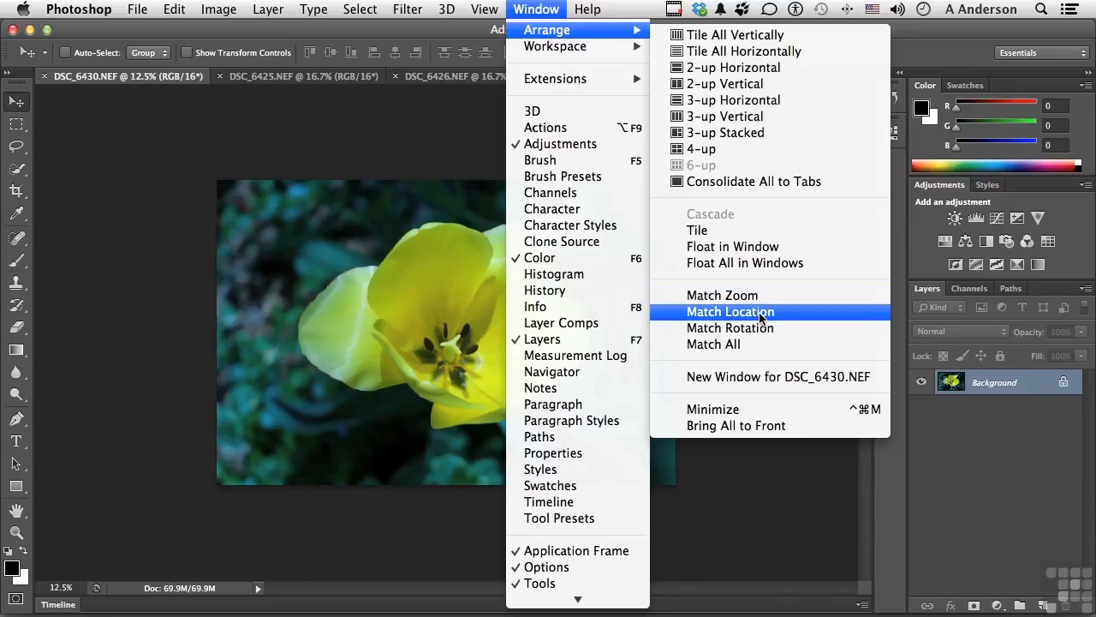
mouse_move(750, 344)
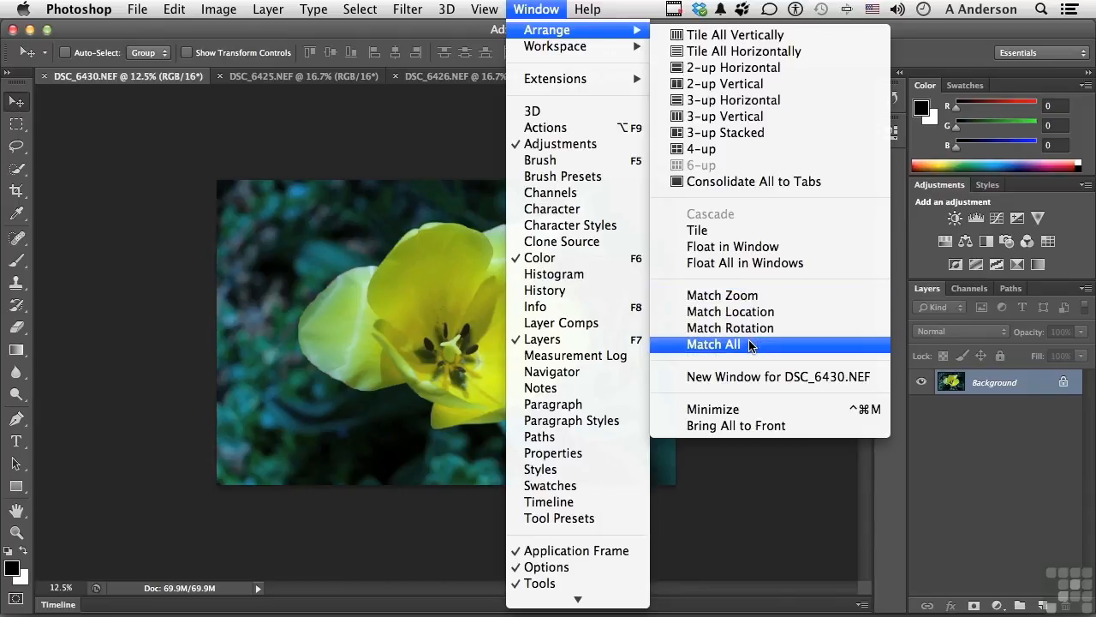
mouse_move(736, 300)
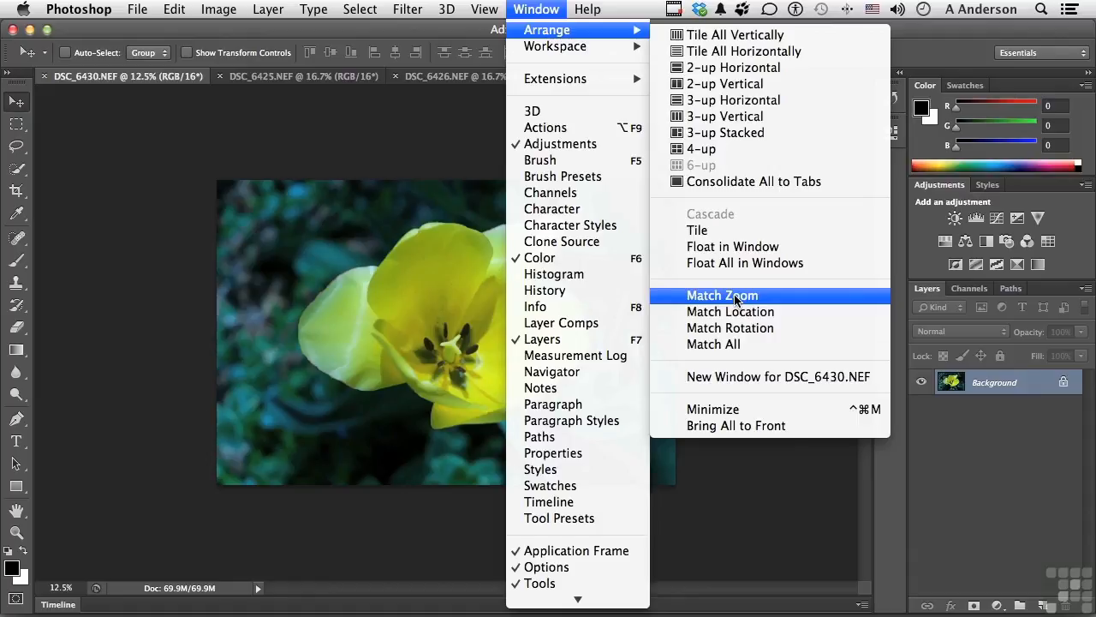
Match every photo's zoom to 12.5%, checking DSC_6427 and DSC_6425.
left_click(723, 294)
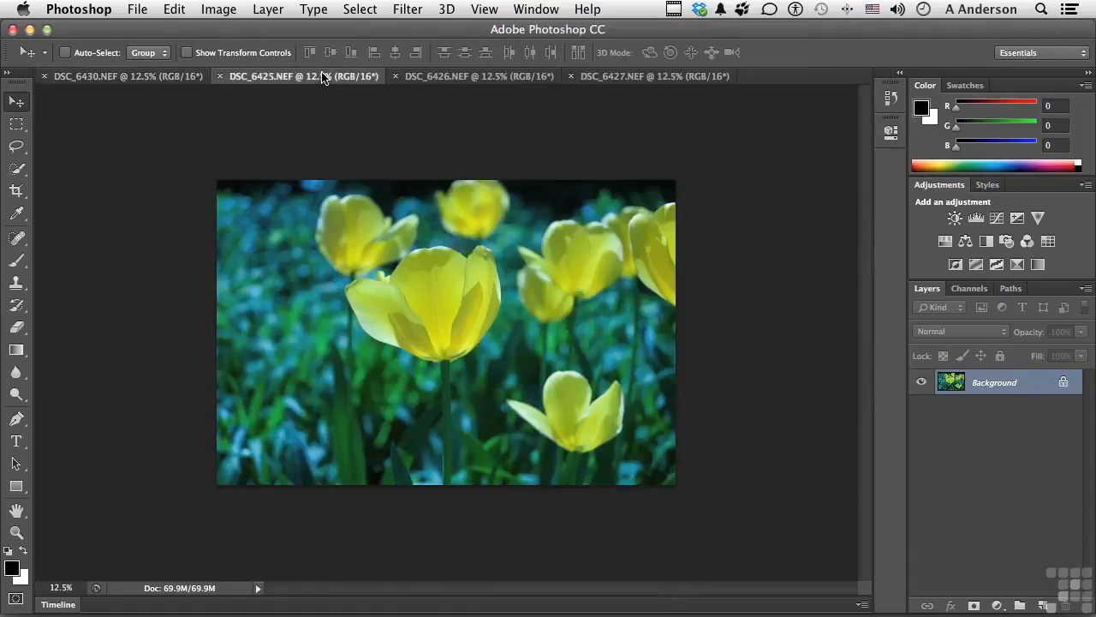
left_click(480, 76)
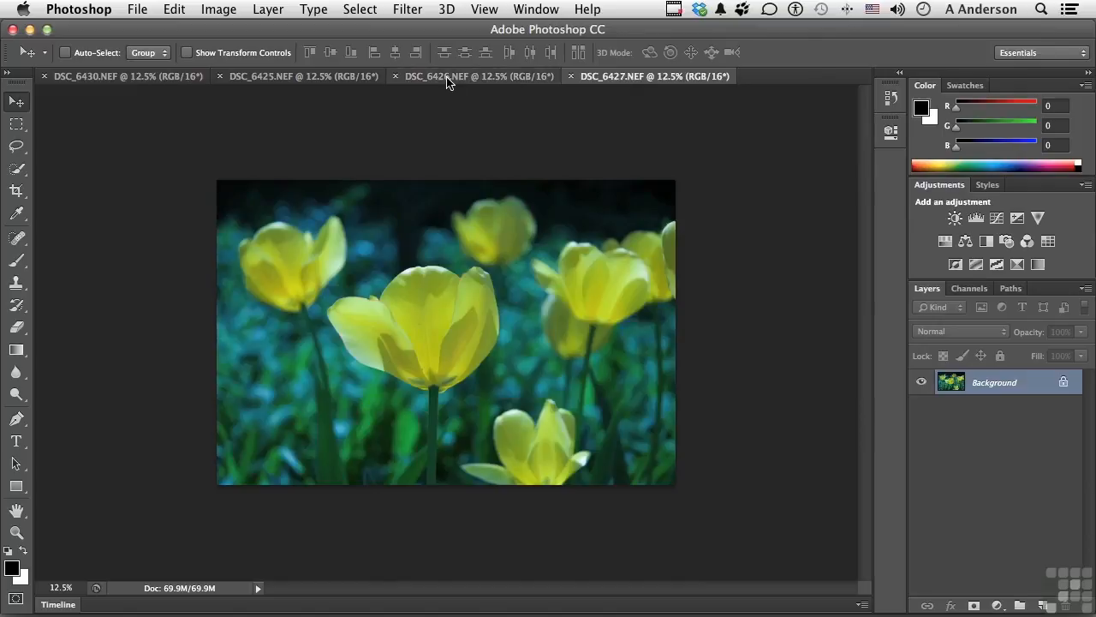
left_click(301, 75)
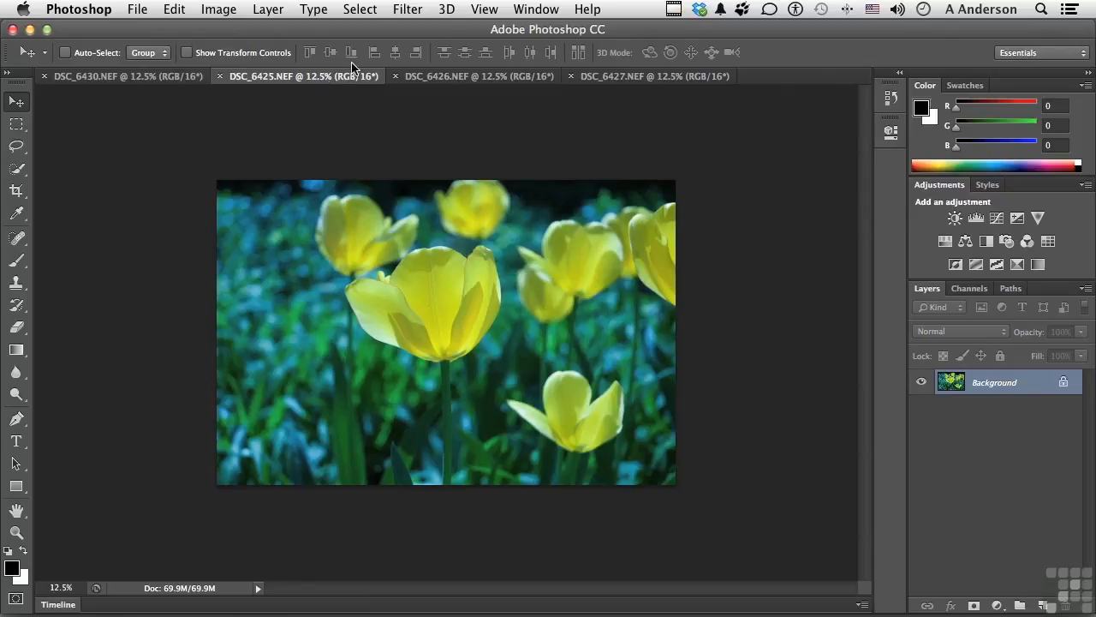
Bring up the Window menu's Arrange submenu again.
left_click(537, 10)
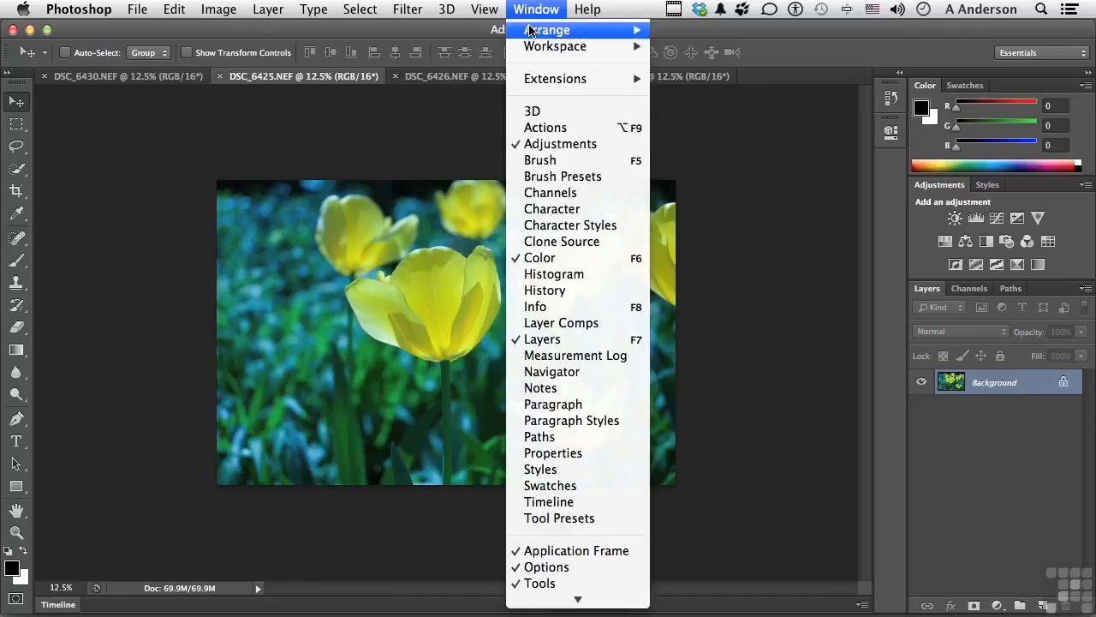
mouse_move(545, 29)
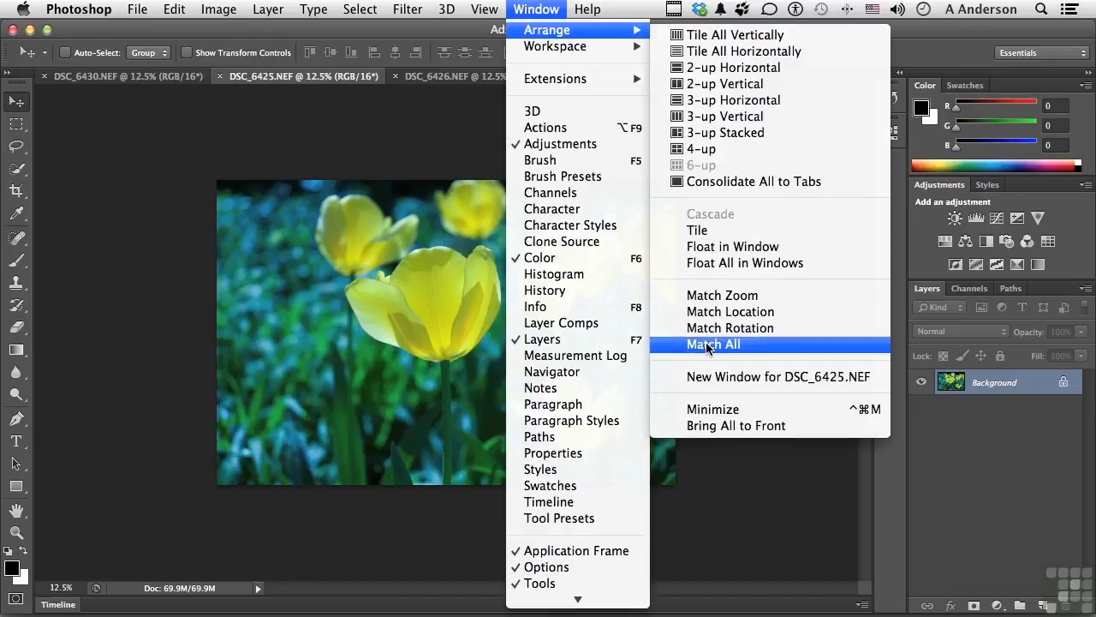
mouse_move(726, 82)
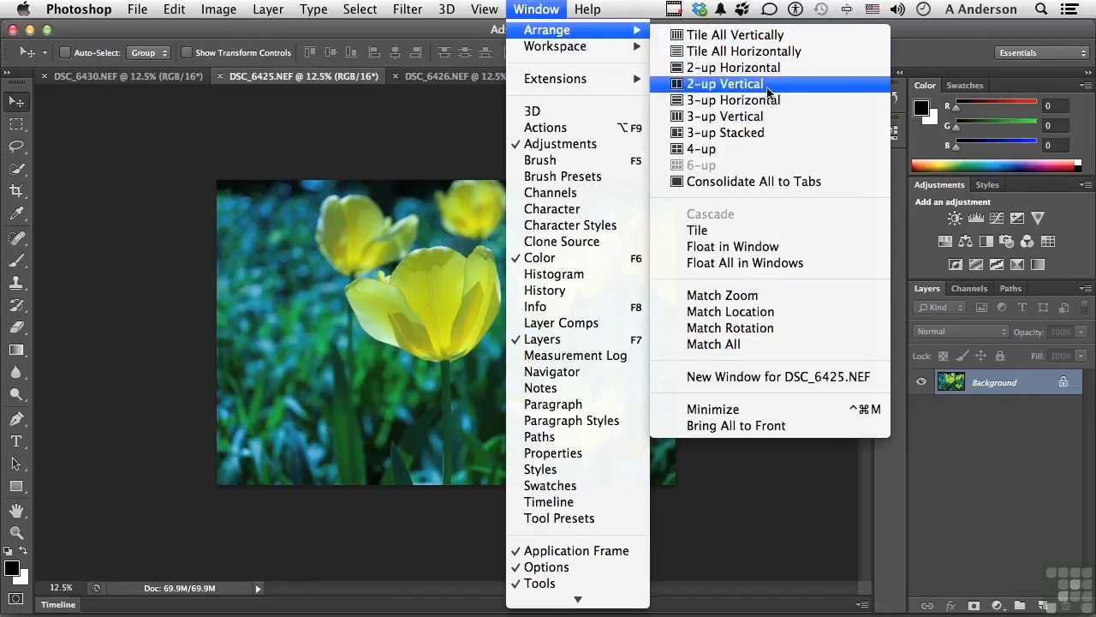